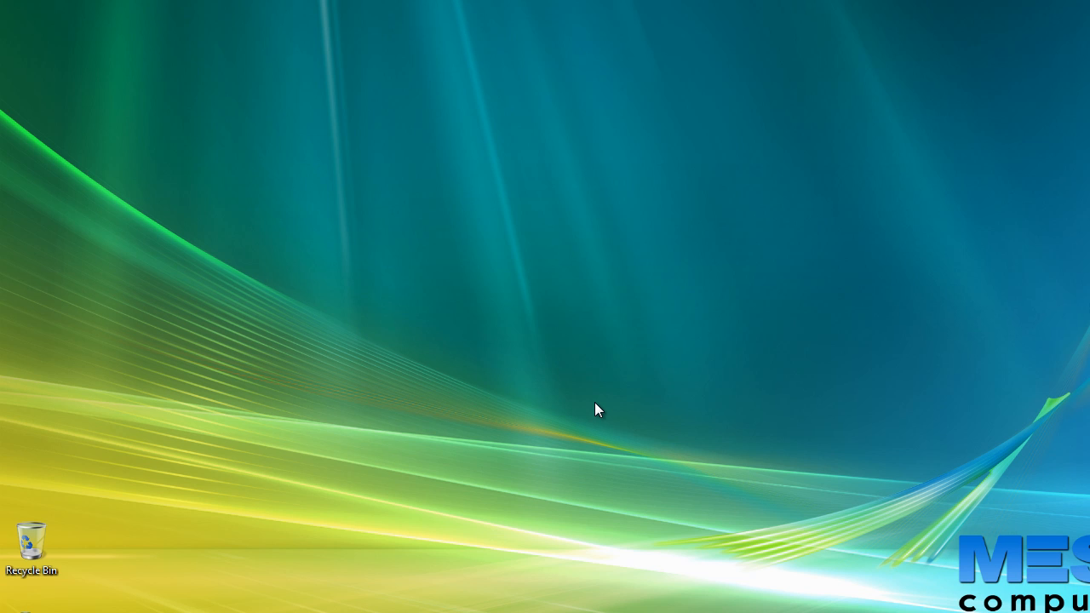
mouse_move(188, 279)
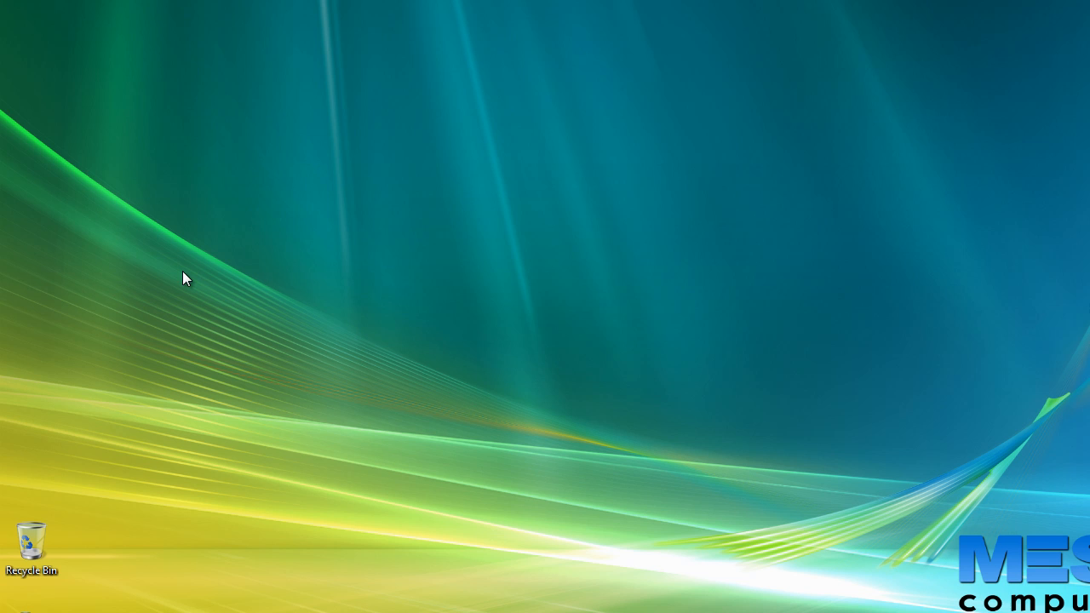
mouse_move(167, 264)
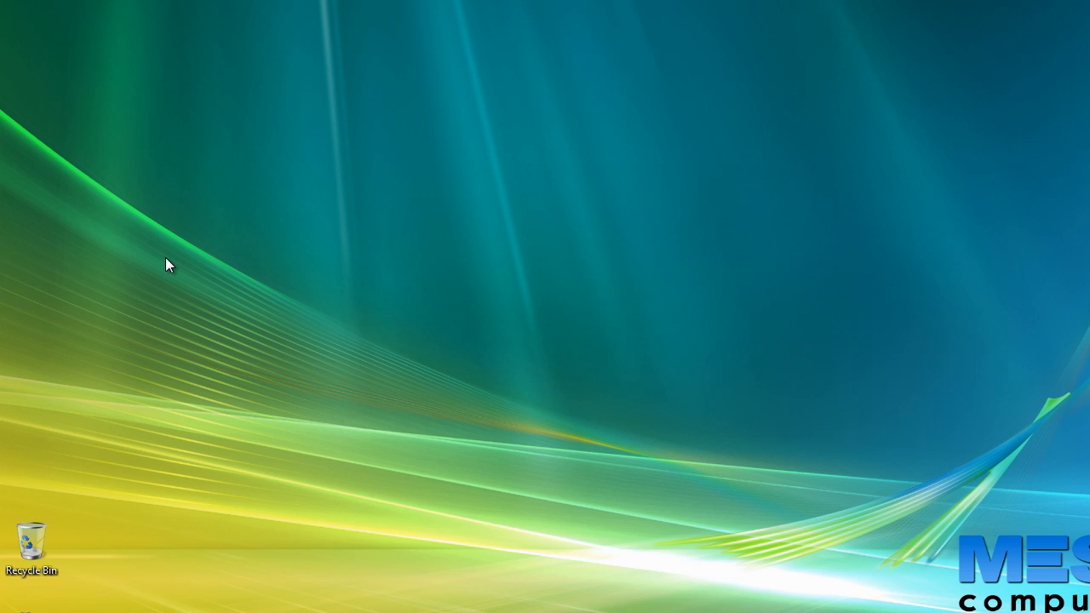
mouse_move(388, 285)
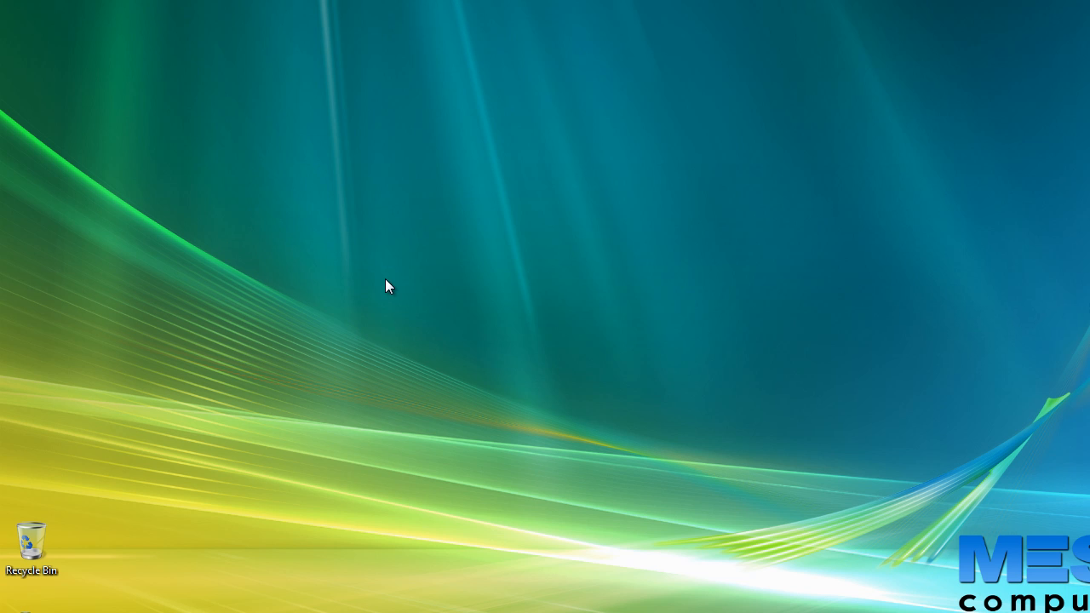
Search the Start menu for 'regedit' to launch Registry Editor
left_click(12, 605)
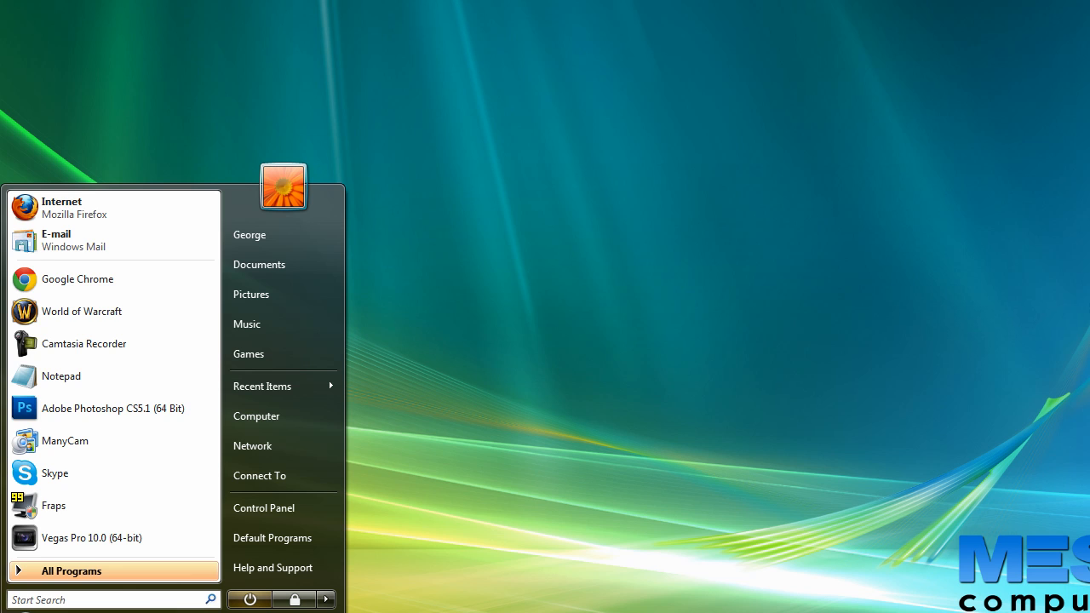
type("regedit")
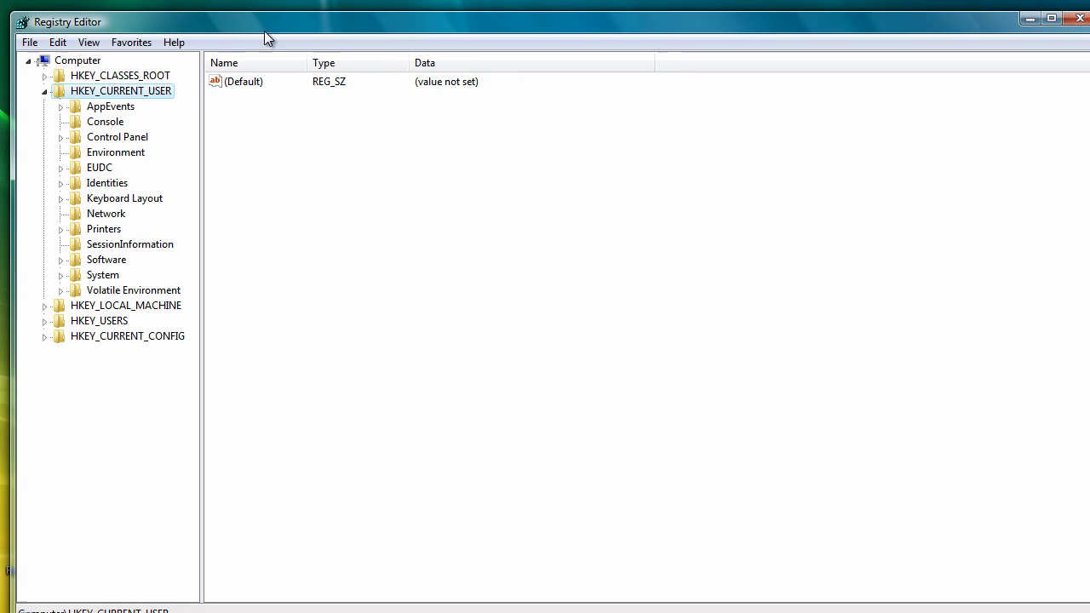
Collapse and re-expand HKEY_CURRENT_USER to reach Software\Terraria
left_click(43, 91)
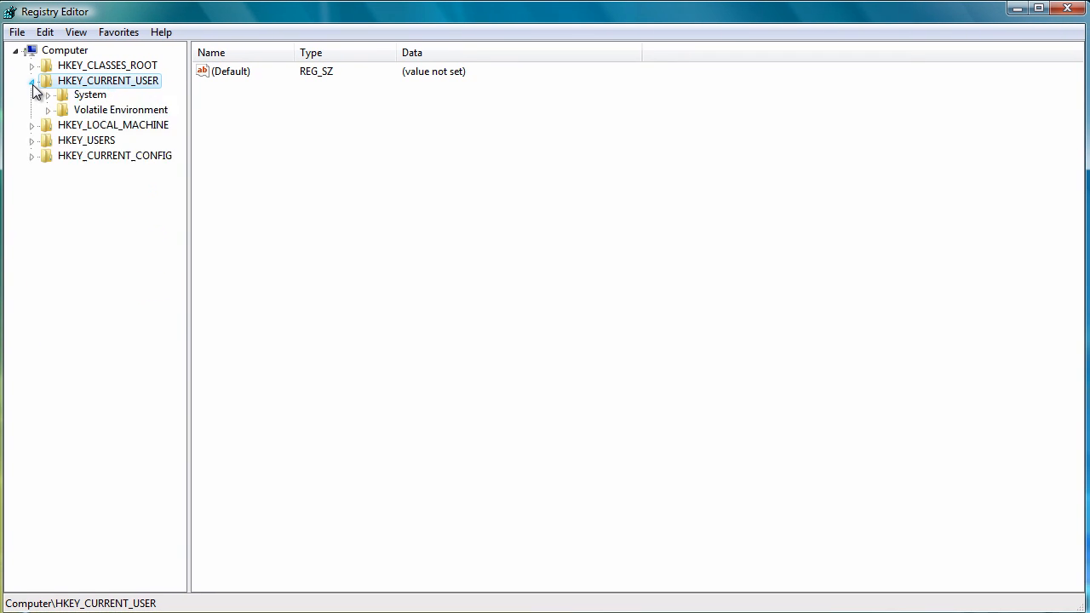
left_click(31, 80)
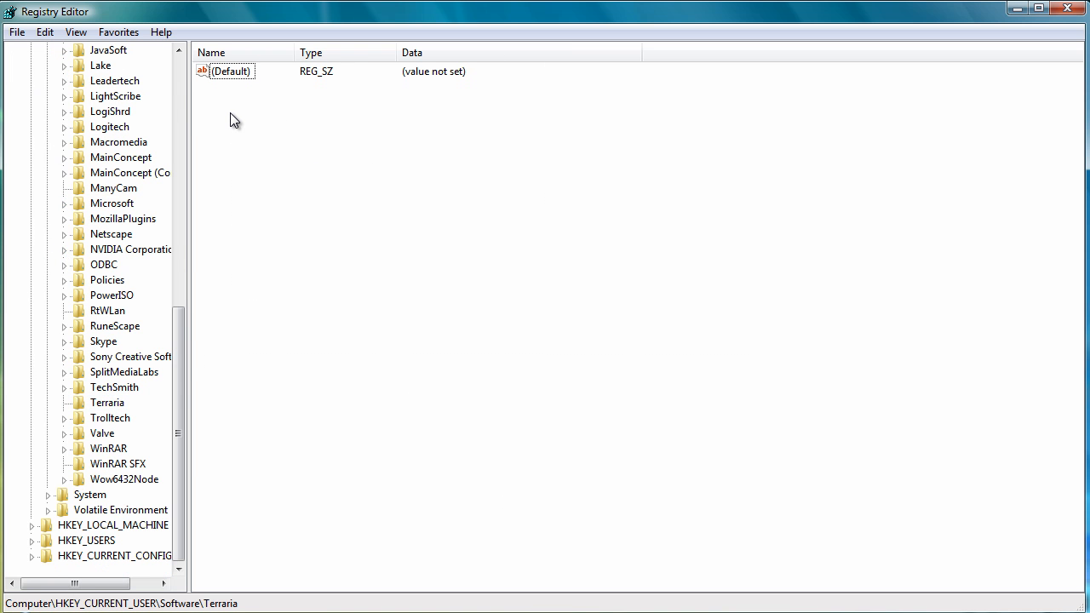
Create a new string value named 'Bunny' in the Terraria key
right_click(235, 119)
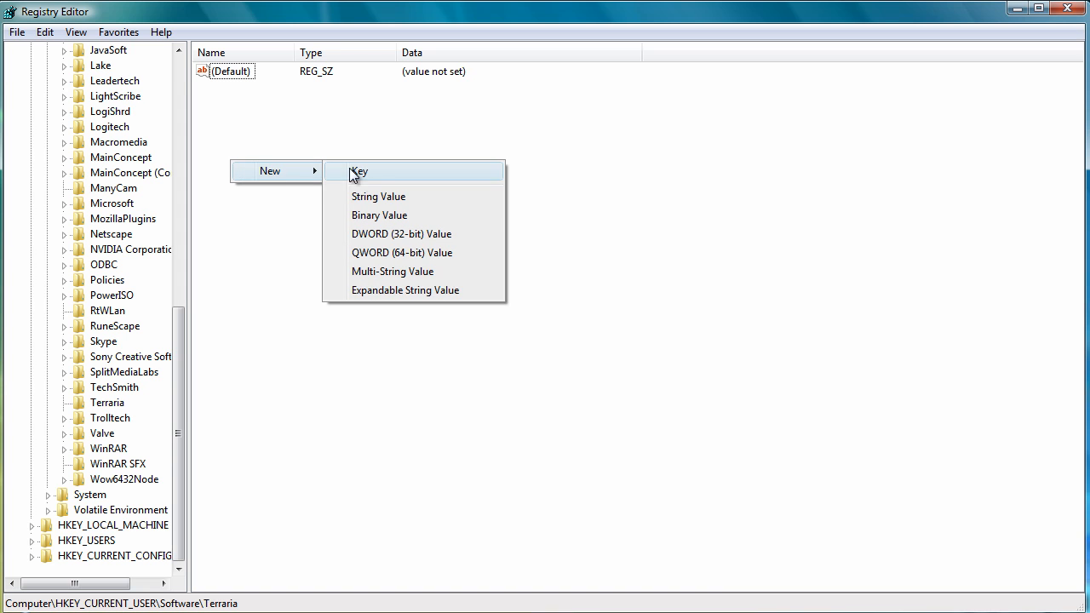
left_click(378, 196)
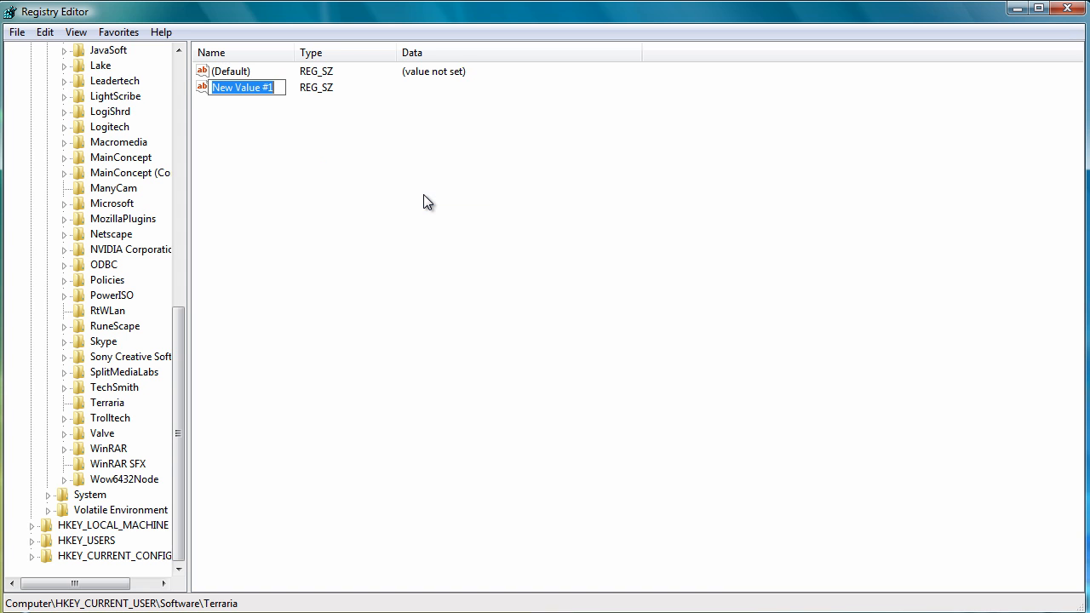
type("Bunny")
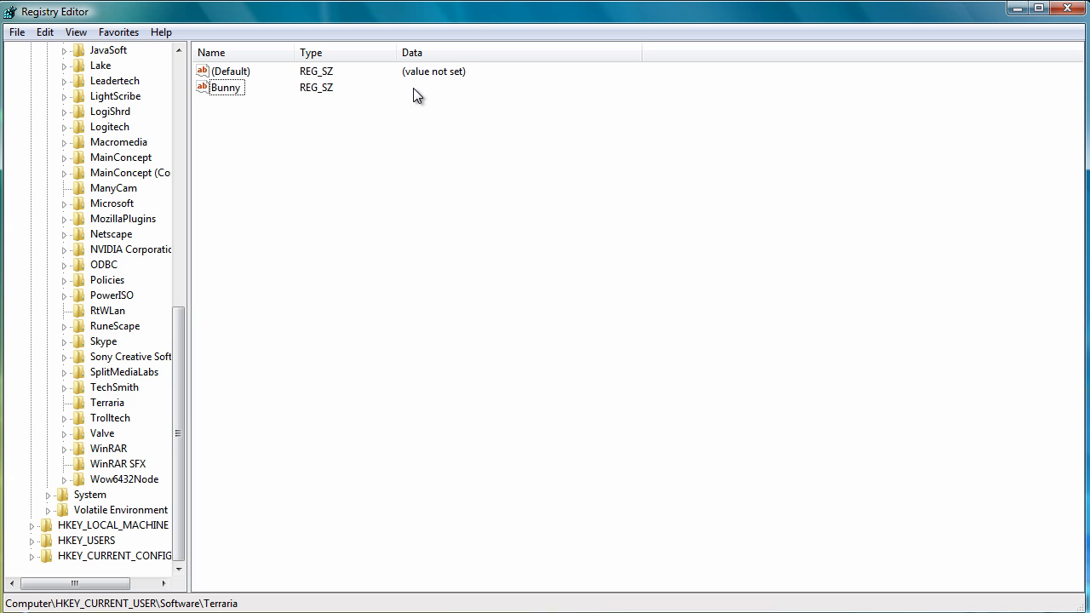
Modify the Bunny value so its data is 1
right_click(226, 87)
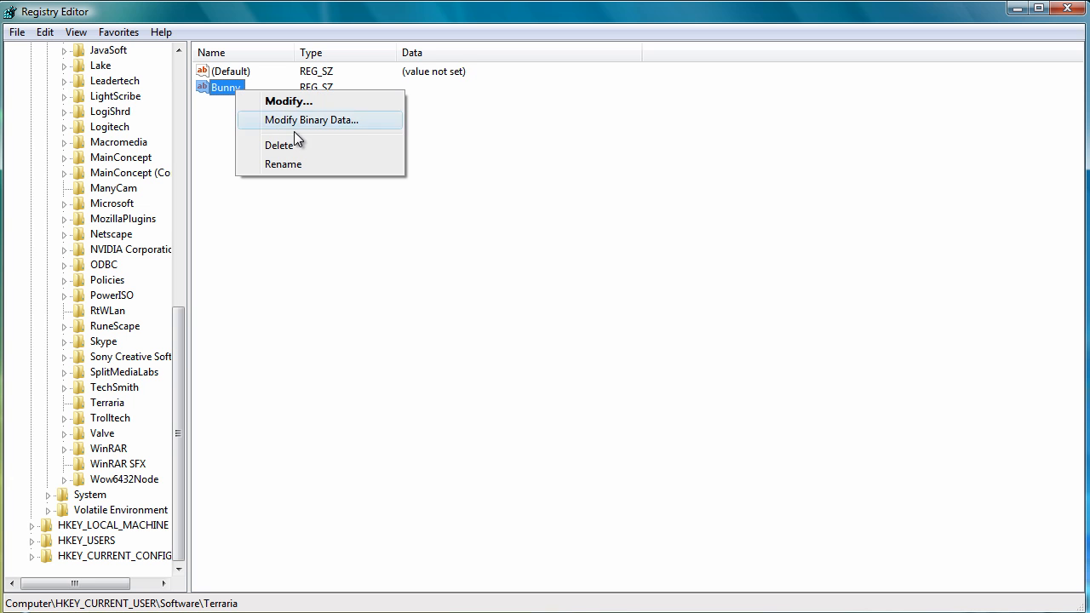
left_click(288, 100)
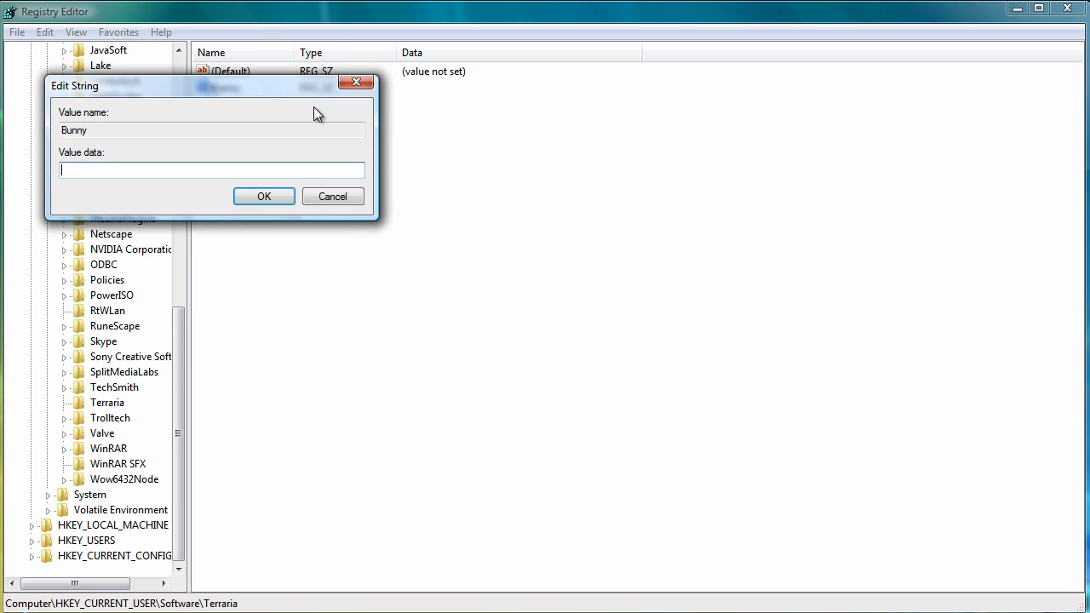
type("1")
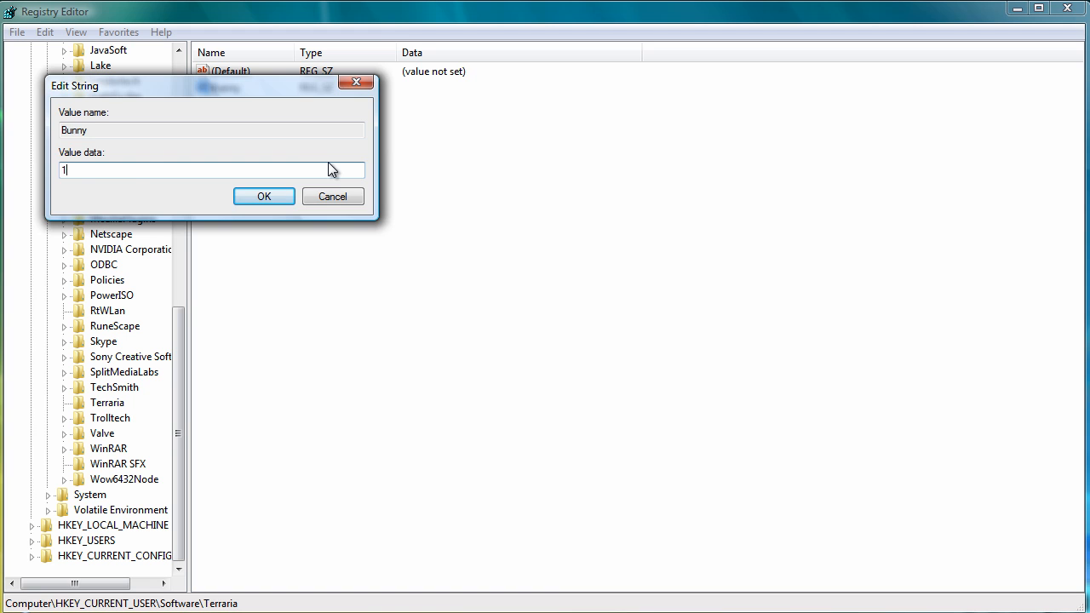
left_click(264, 196)
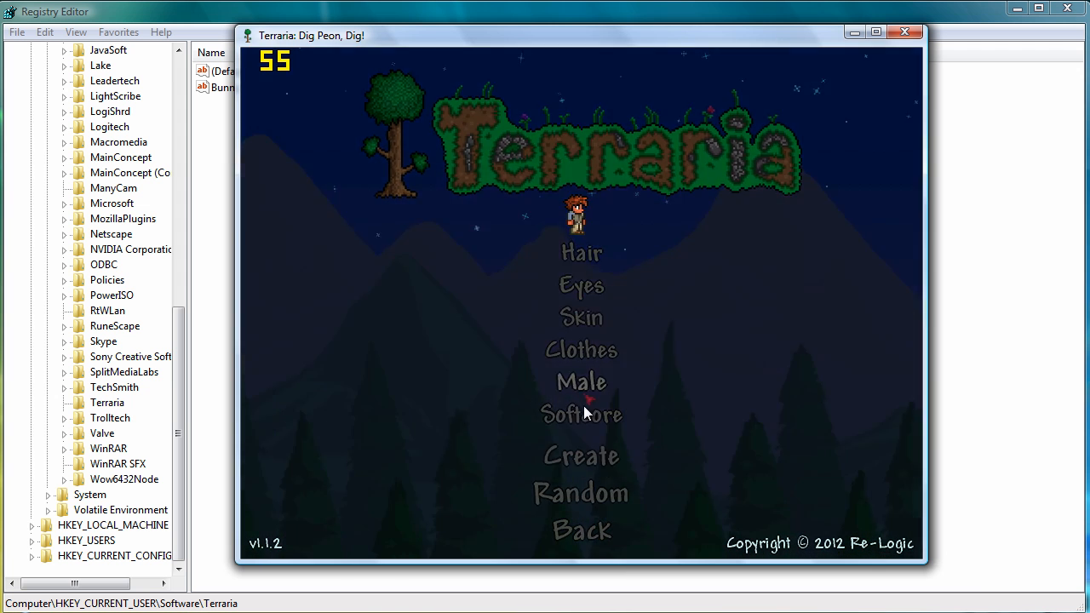
Finish the character's look, accept the name 'ejnit', and load a saved world
left_click(581, 456)
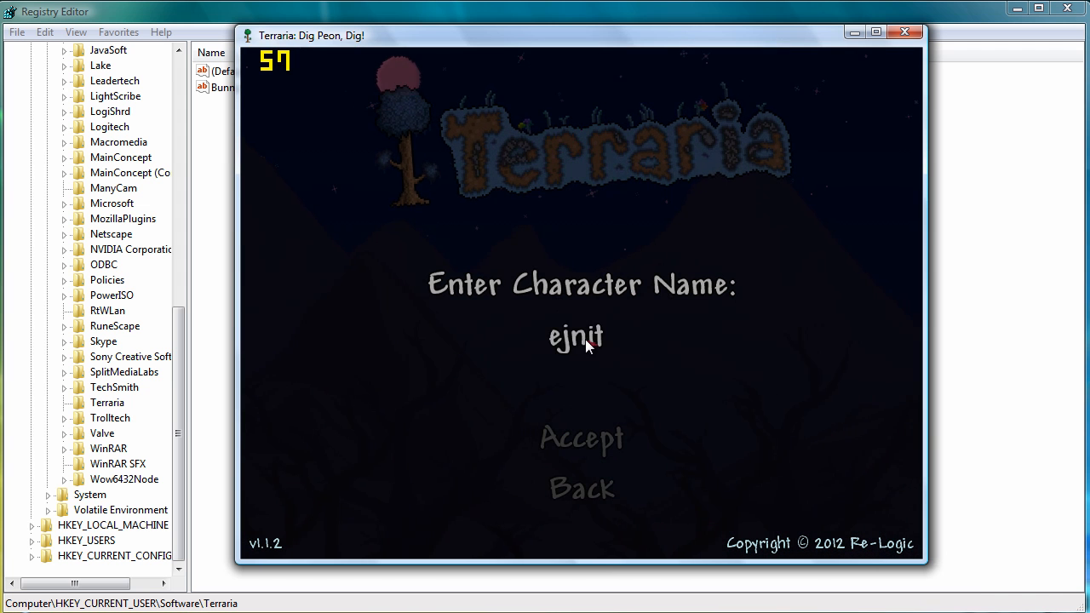
left_click(582, 437)
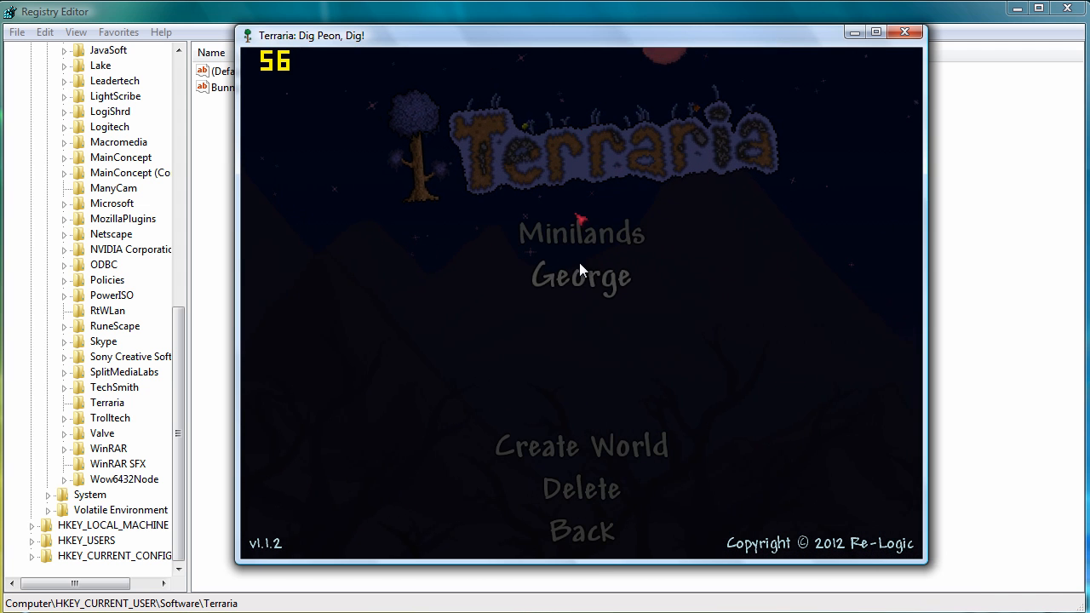
left_click(582, 276)
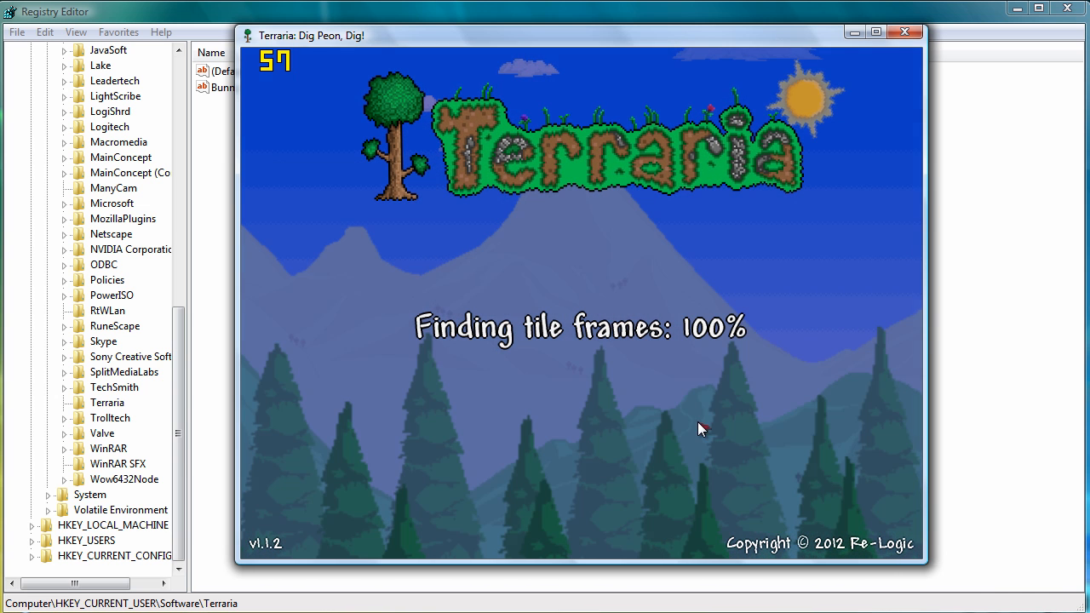
mouse_move(515, 209)
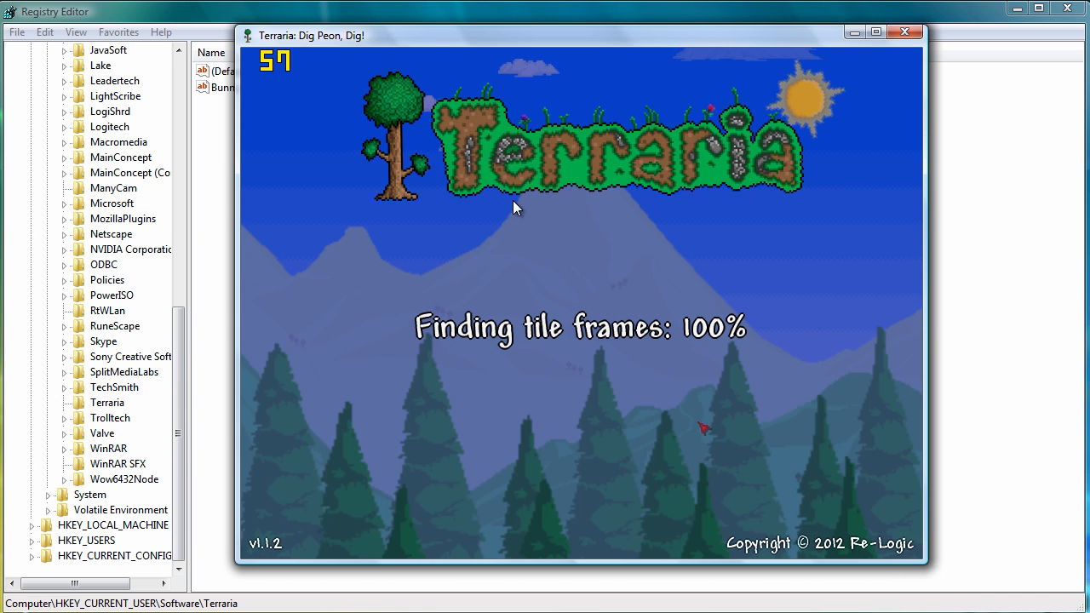